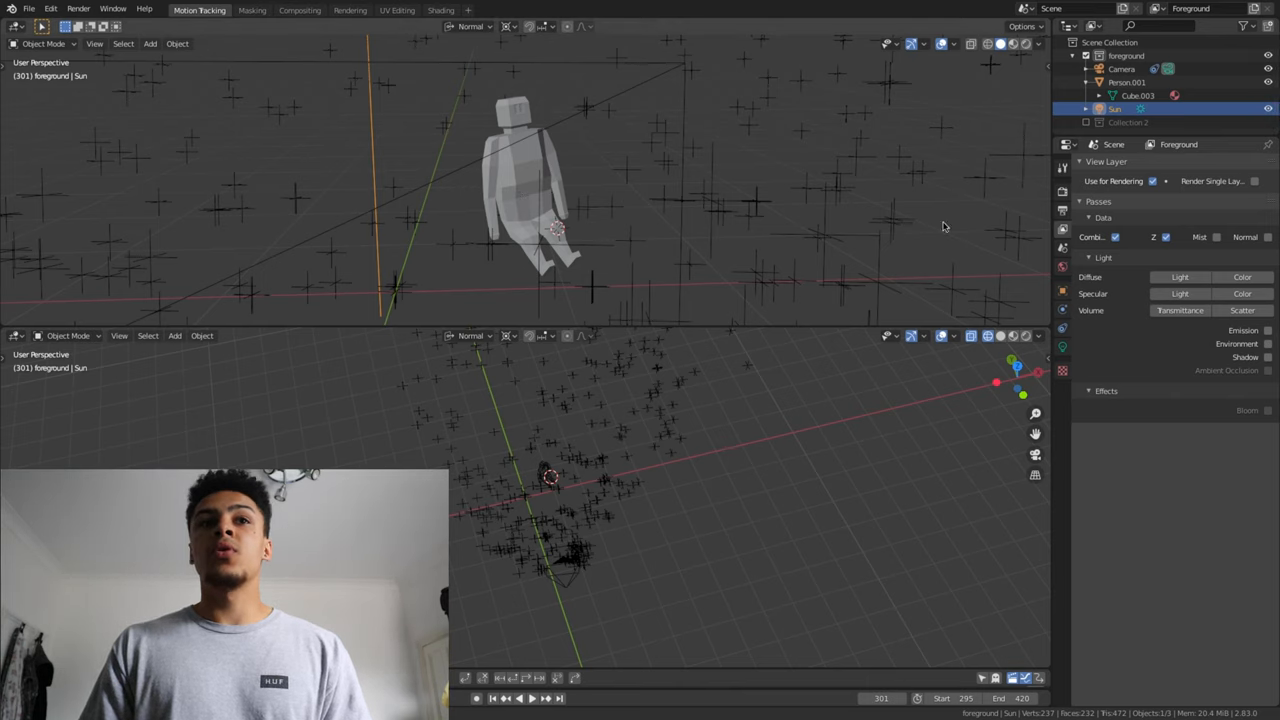
pyautogui.moveTo(655, 224)
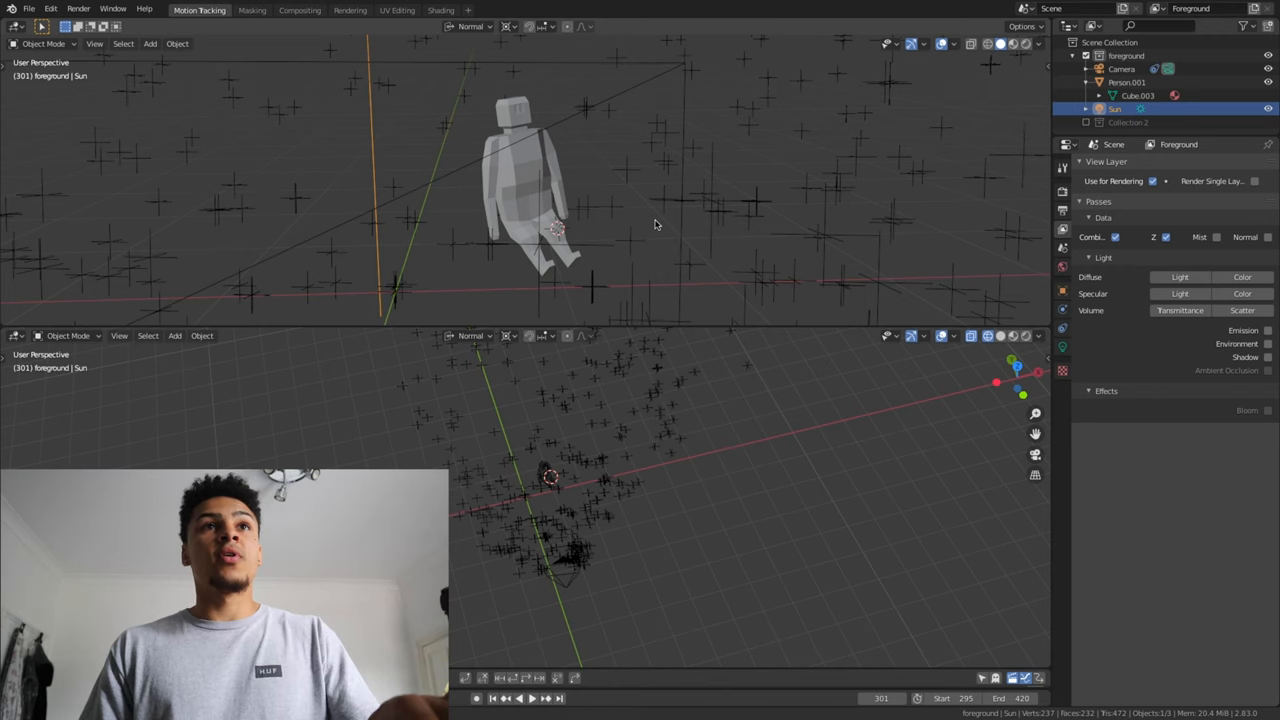
# - Look through the camera and add a new VFX > Motion Tracking workspace, creating Motion Tracking.001
pyautogui.click(1121, 68)
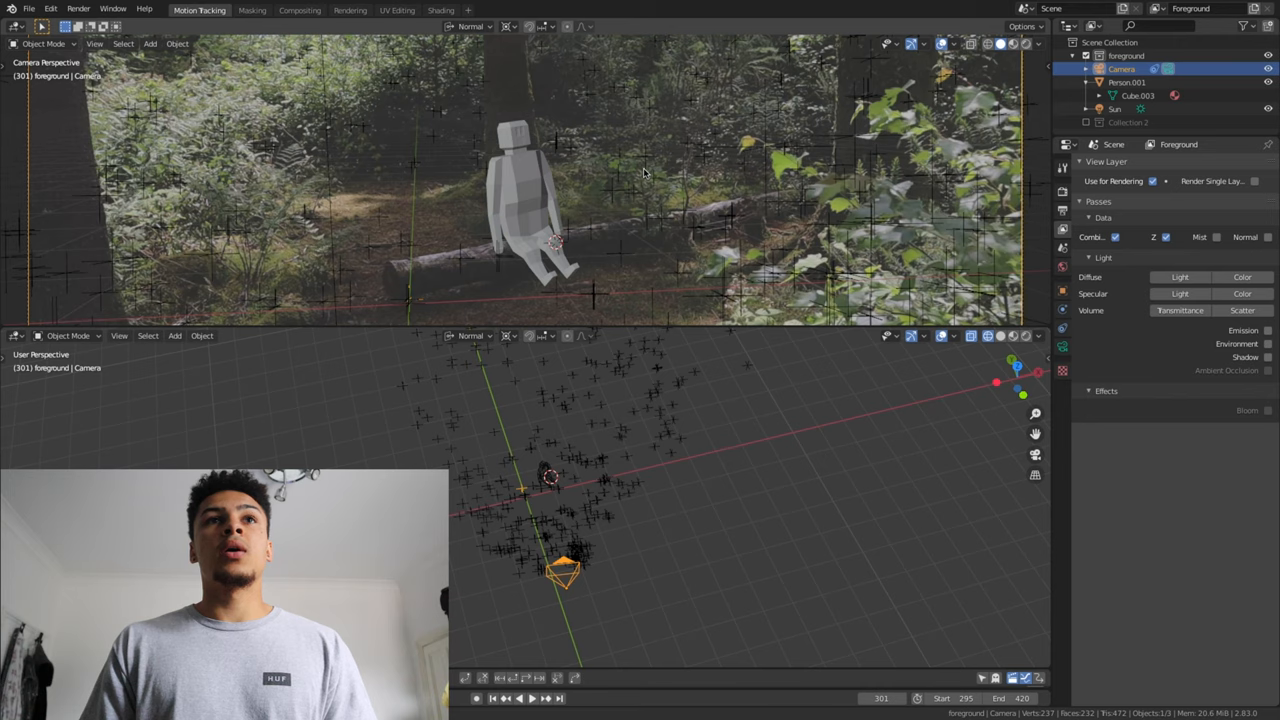
pyautogui.moveTo(584, 207)
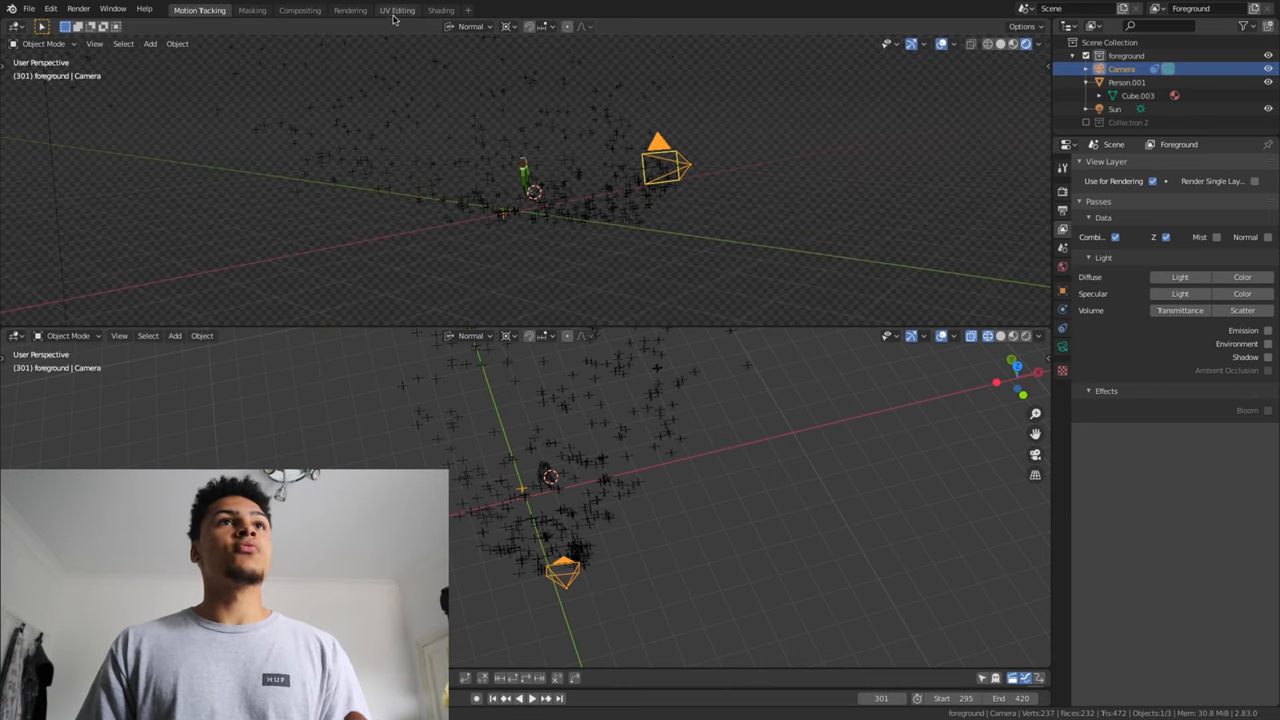
pyautogui.click(467, 10)
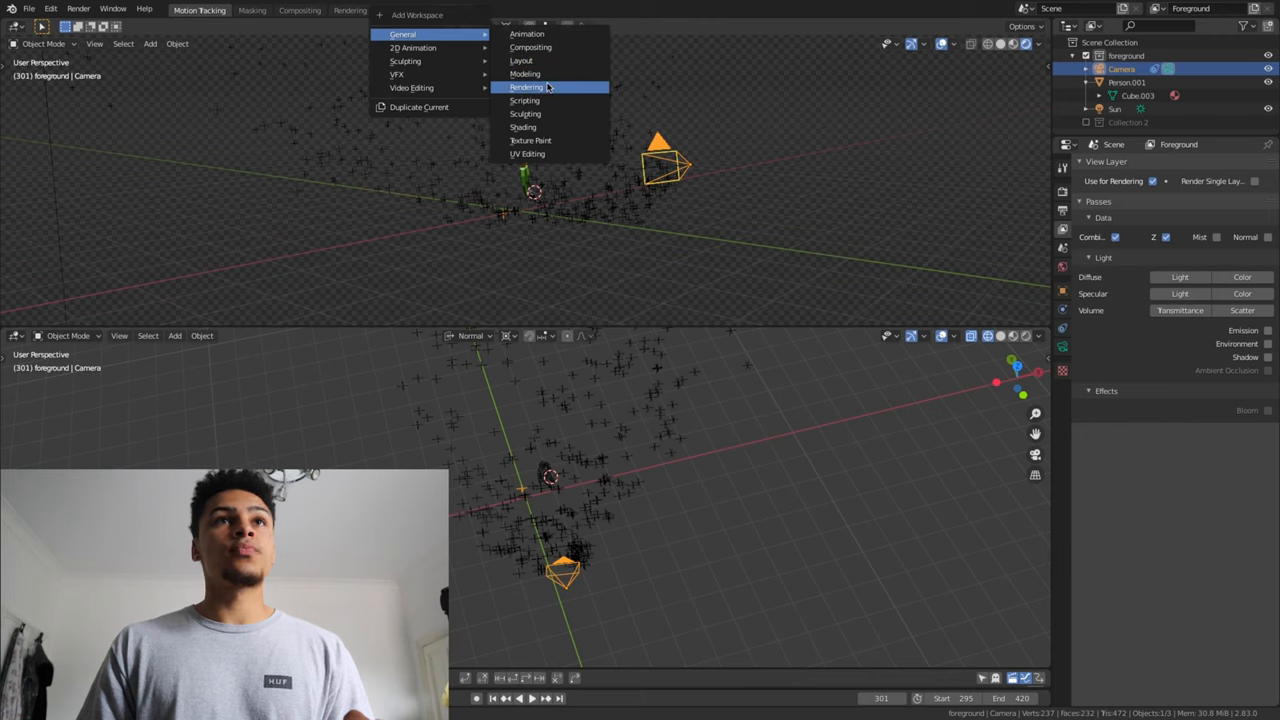
pyautogui.moveTo(413, 47)
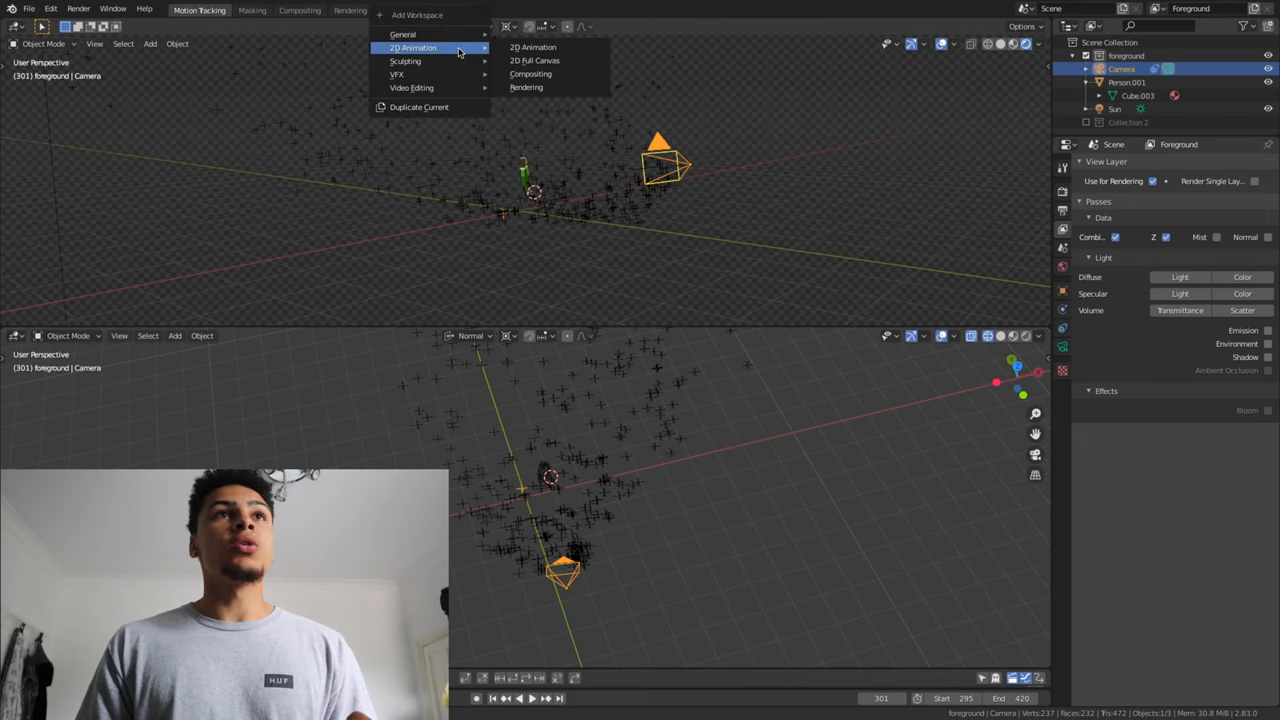
pyautogui.moveTo(398, 74)
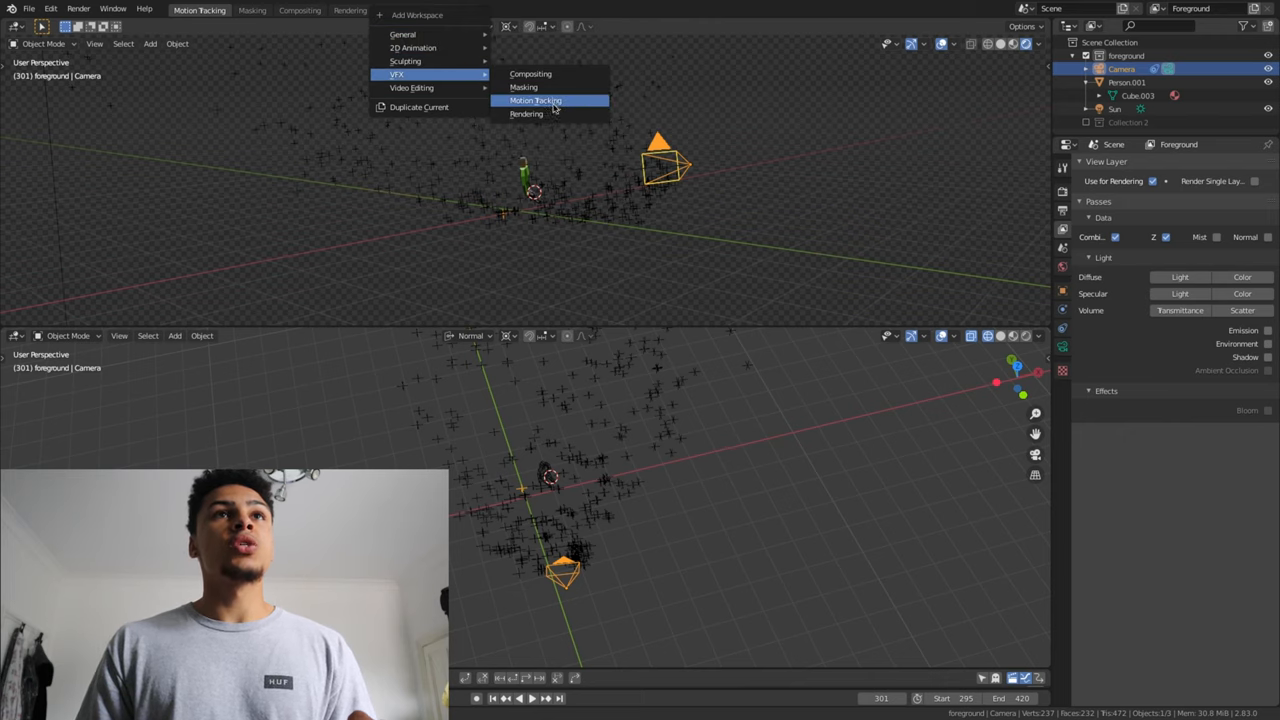
pyautogui.click(535, 100)
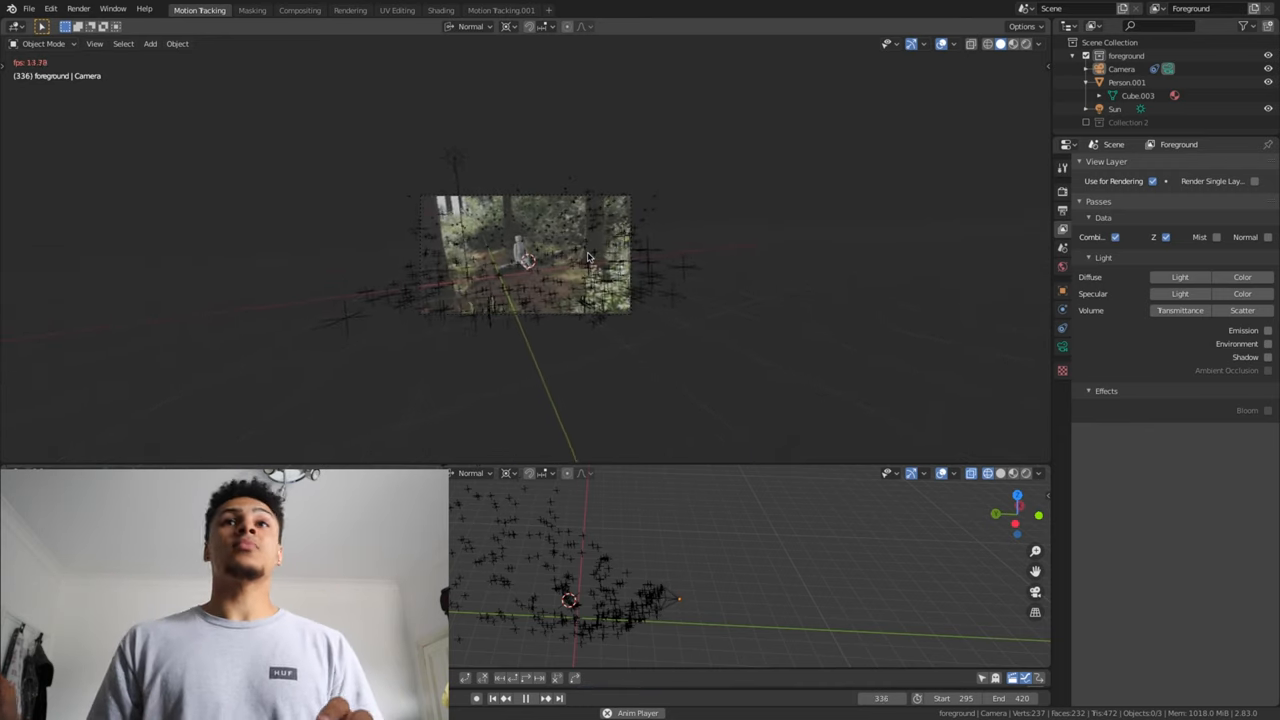
# - Switch to the Motion Tracking.001 workspace with its empty clip editor
pyautogui.click(524, 698)
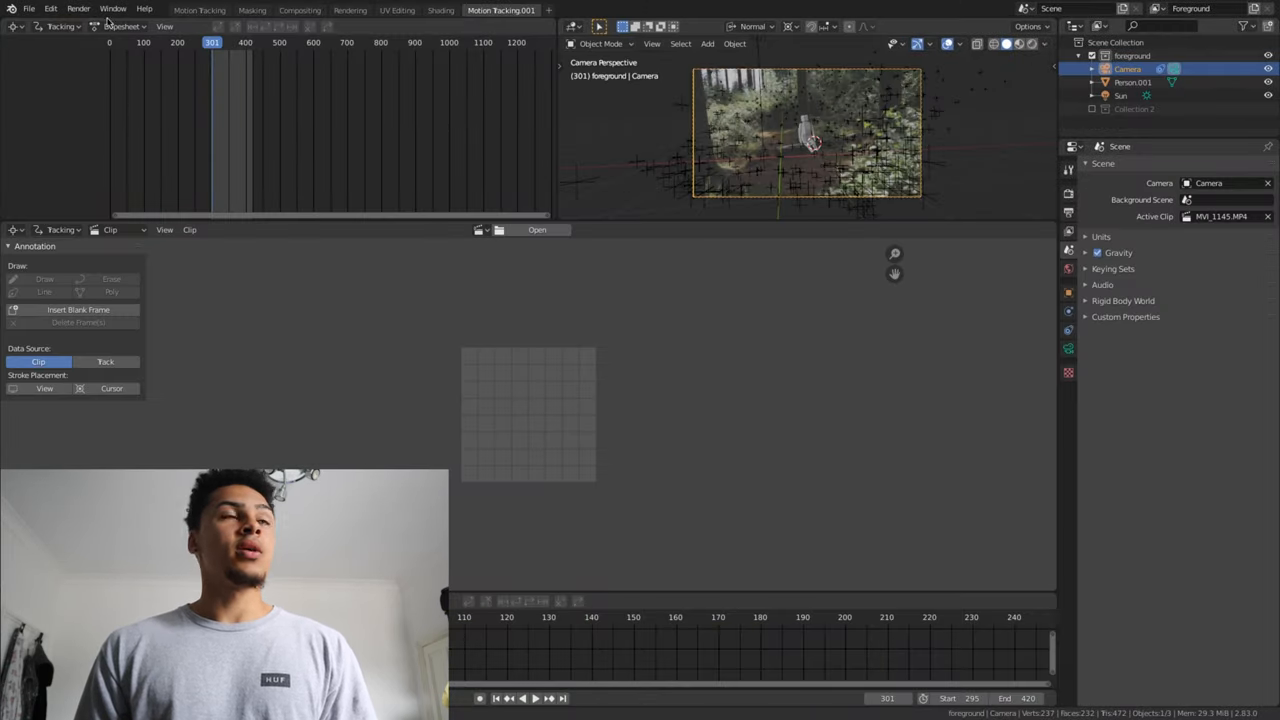
pyautogui.moveTo(883, 209)
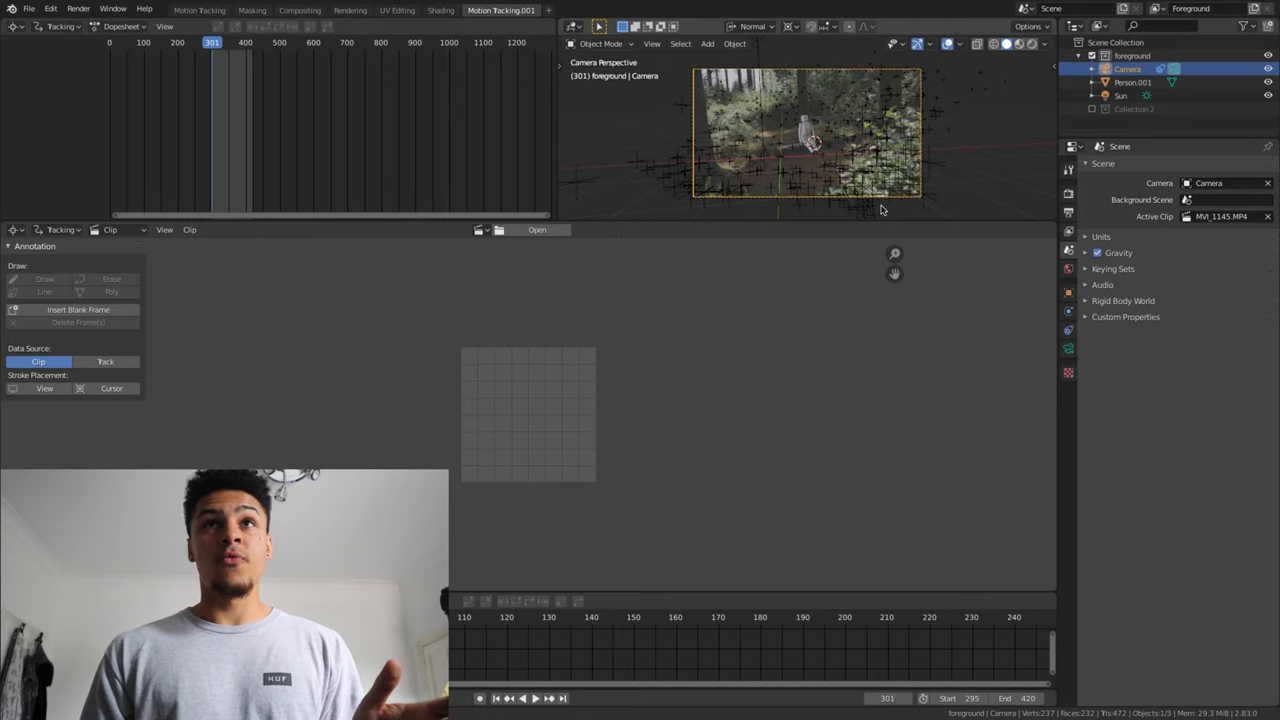